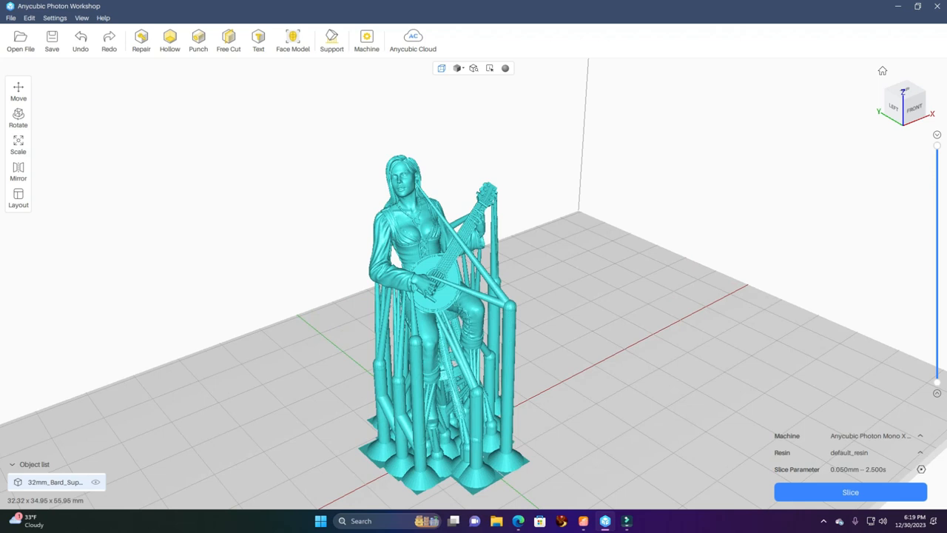
Step: Deselect the supported bard figurine by clicking an empty area of the 3D view
scroll(down, 3)
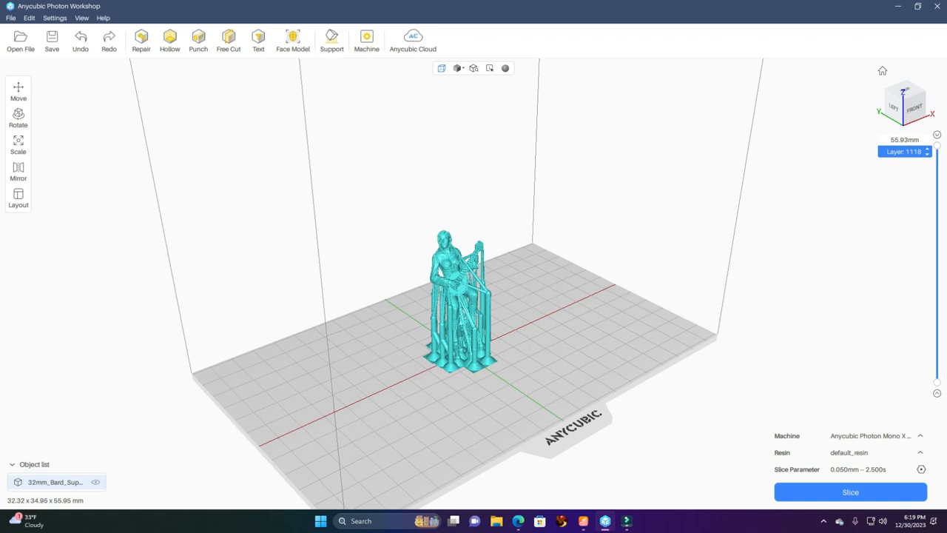
click(876, 435)
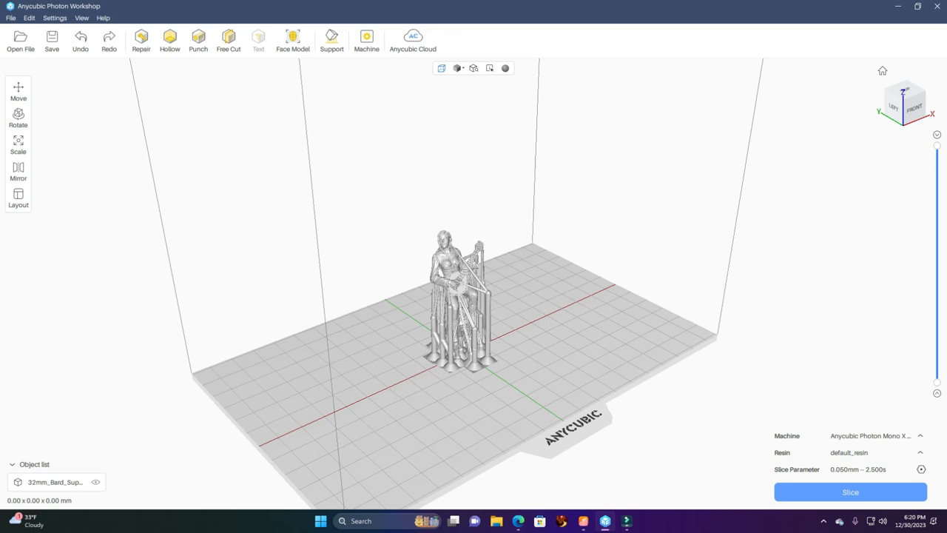
Step: Slice the figurine (about 6.867 ml resin, 4 h 15 m 49 s) and start saving the slice file
click(849, 492)
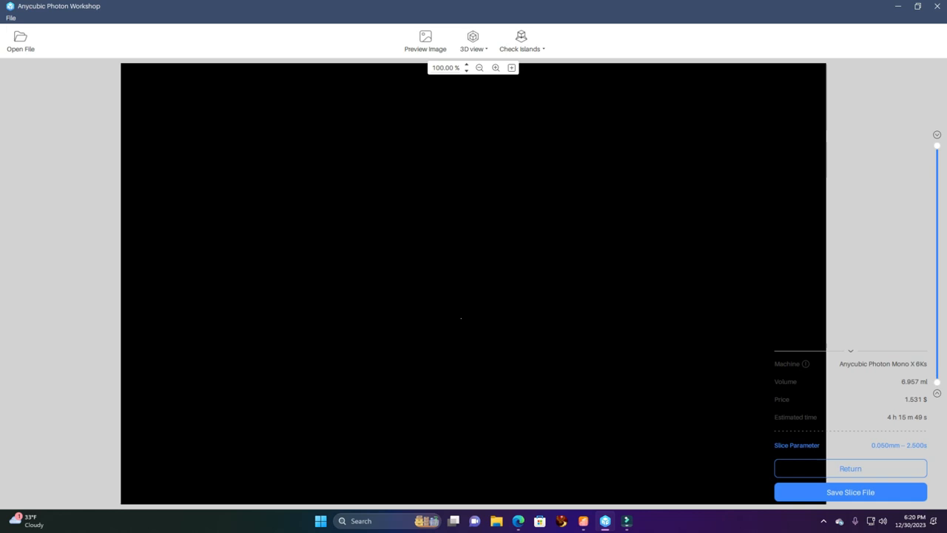
click(850, 492)
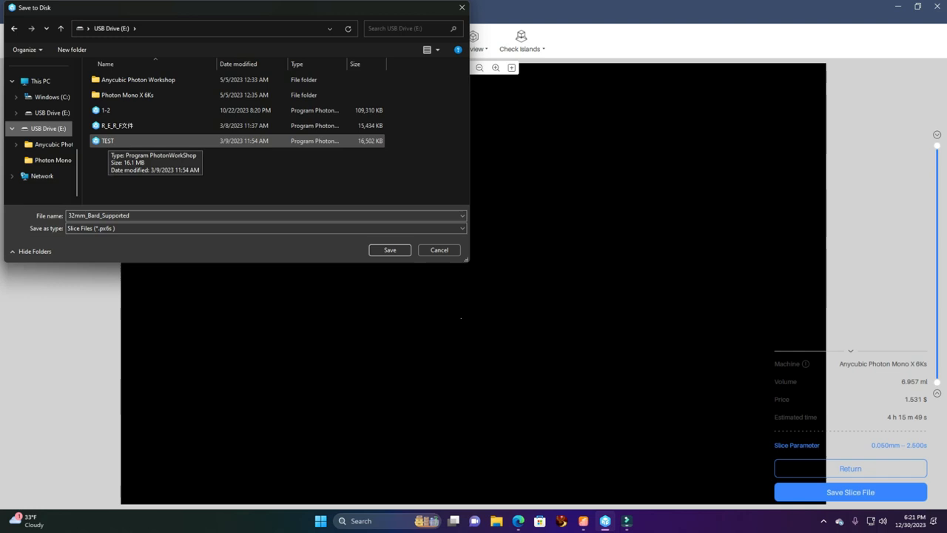
Step: Name the slice file 'Bard+' and save it to USB Drive (E:)
text(Bard+150)
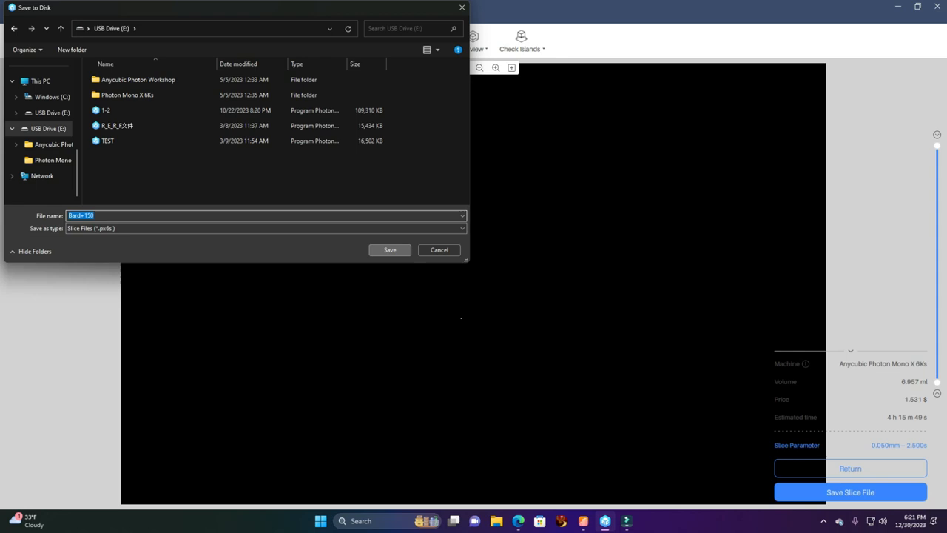
click(389, 249)
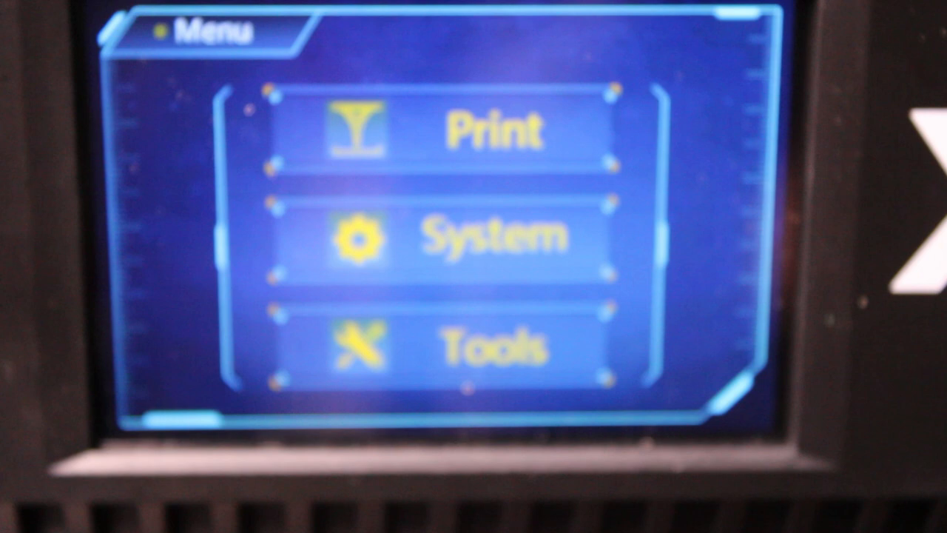
Step: Reach the Choice Files-Udisk list on the printer touchscreen showing the new bard file
click(496, 132)
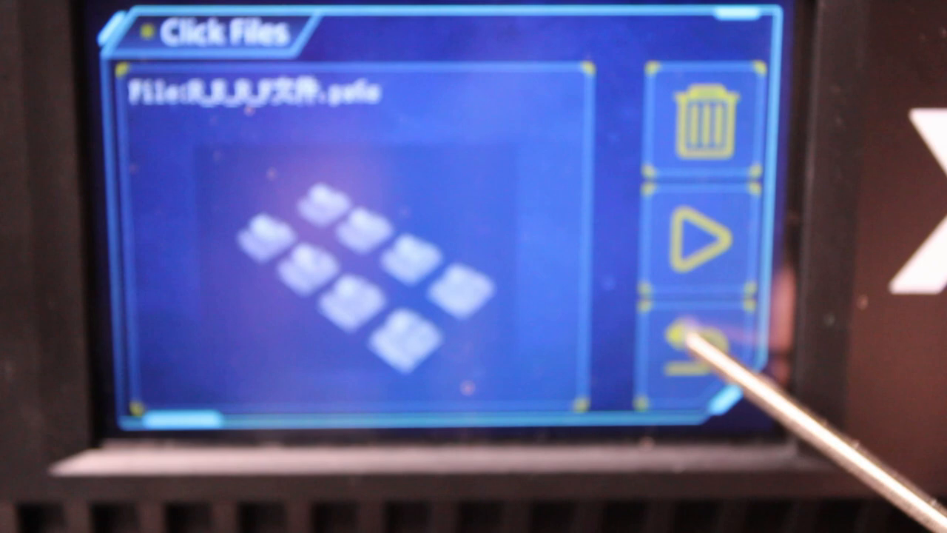
click(696, 348)
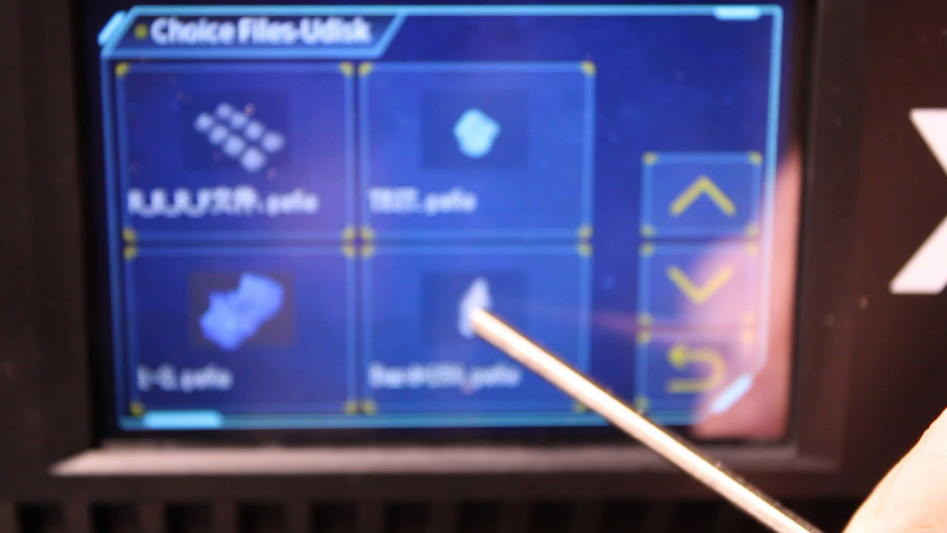